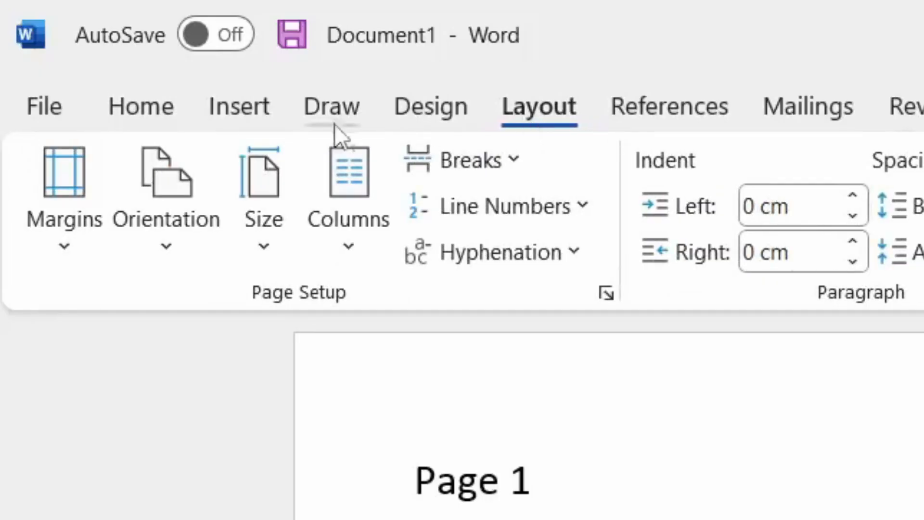
{"action": "mouse_move", "coordinate": [272, 428]}
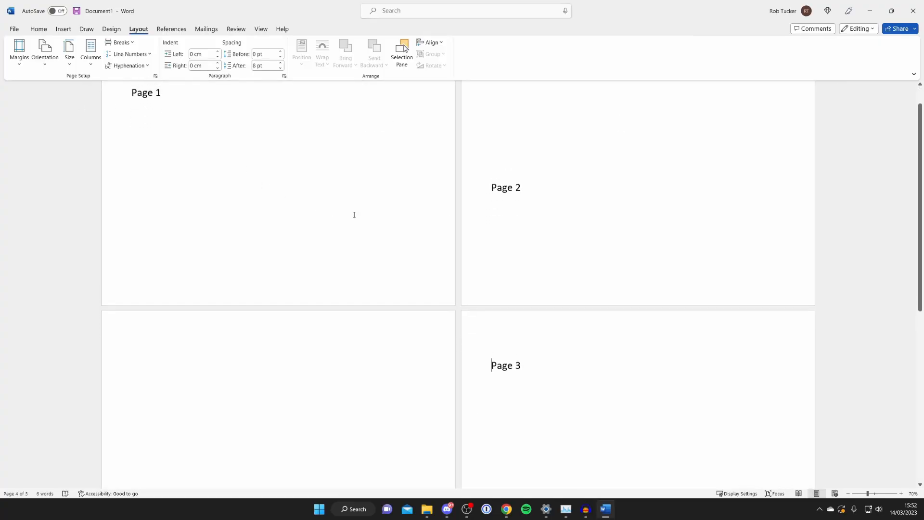
Scroll the document and turn on Show/Hide ¶ to display paragraph marks
{"action": "scroll", "scroll_direction": "down", "scroll_amount": 3}
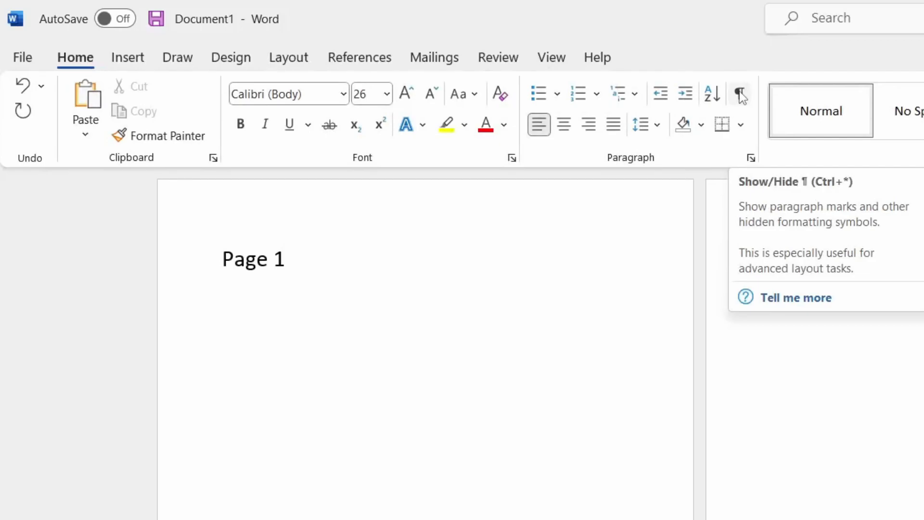
{"action": "left_click", "coordinate": [739, 94]}
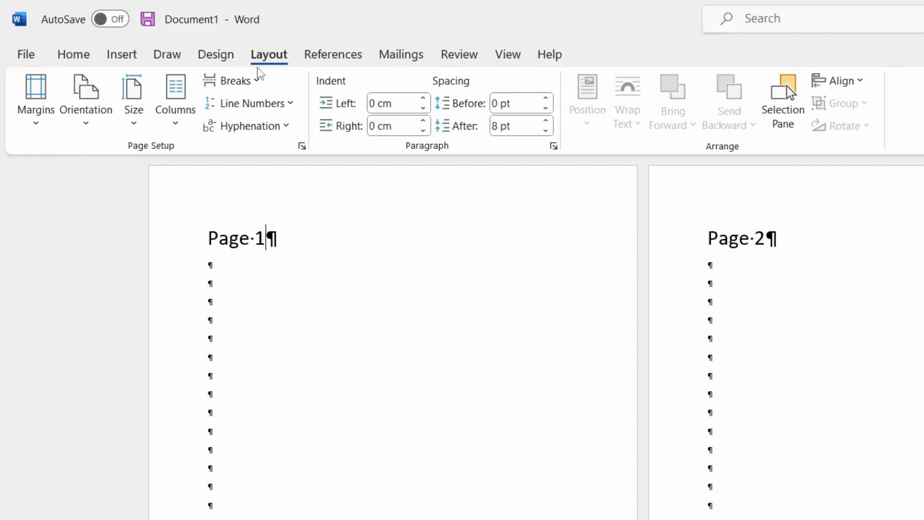
{"action": "mouse_move", "coordinate": [233, 81]}
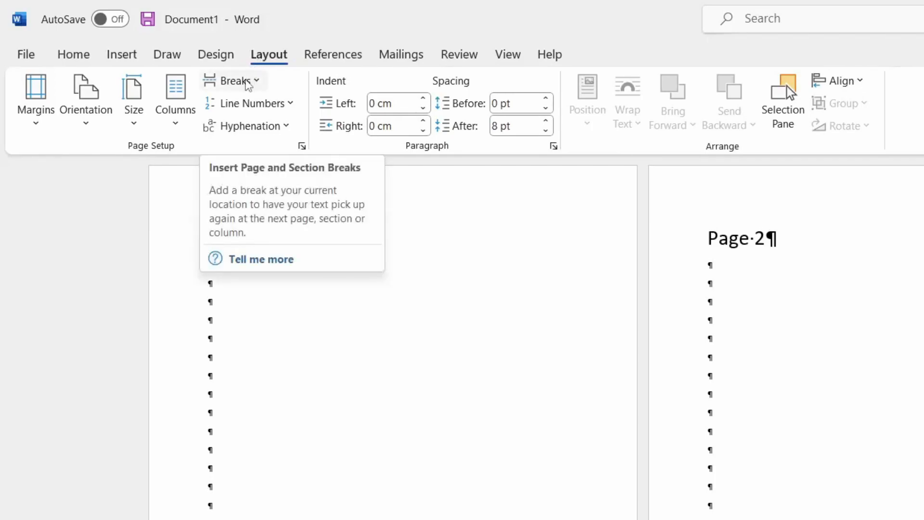
Insert a Next Page section break after Page 1 and select the blank page
{"action": "left_click", "coordinate": [233, 80]}
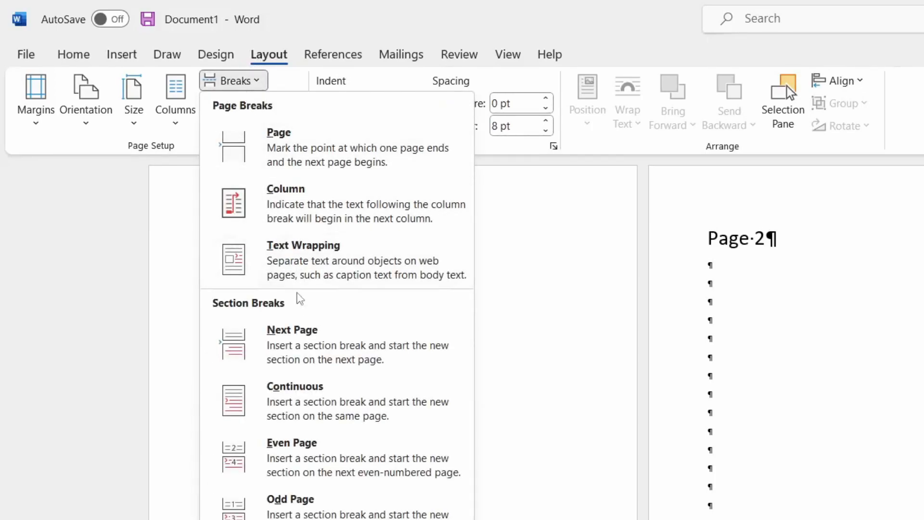
{"action": "mouse_move", "coordinate": [306, 344]}
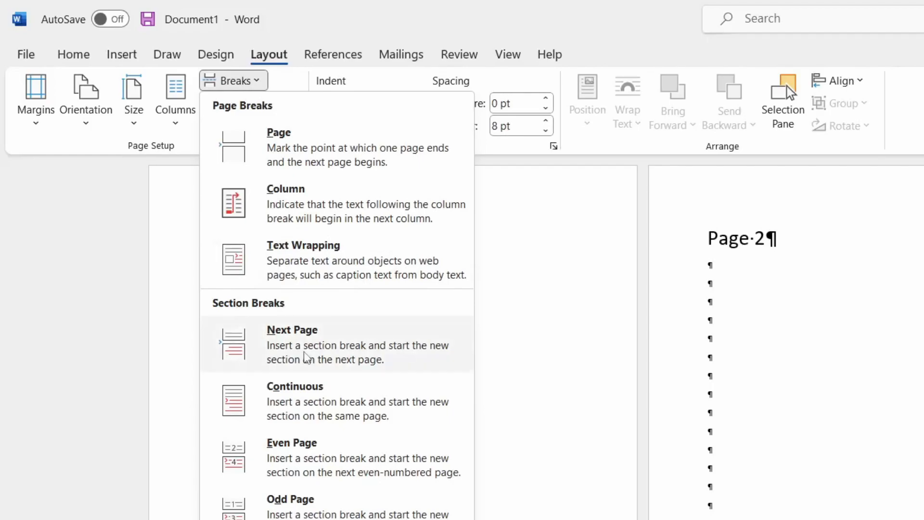
{"action": "left_click", "coordinate": [292, 329]}
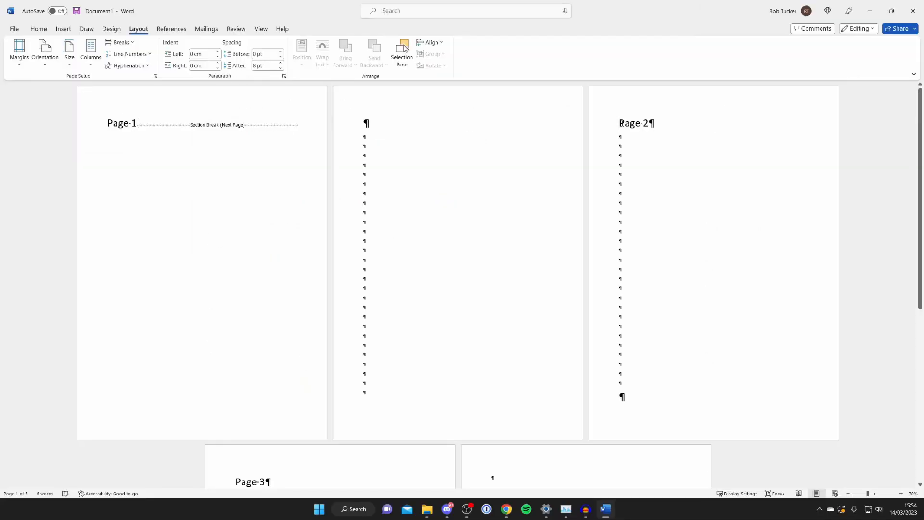
{"action": "left_click", "coordinate": [669, 134]}
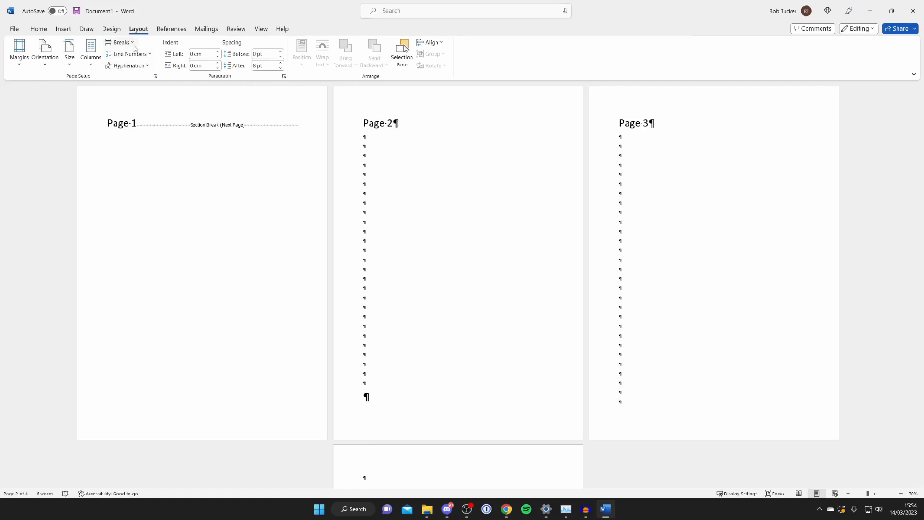
Add a Next Page section break after Page 2 and scroll down
{"action": "left_click", "coordinate": [121, 42]}
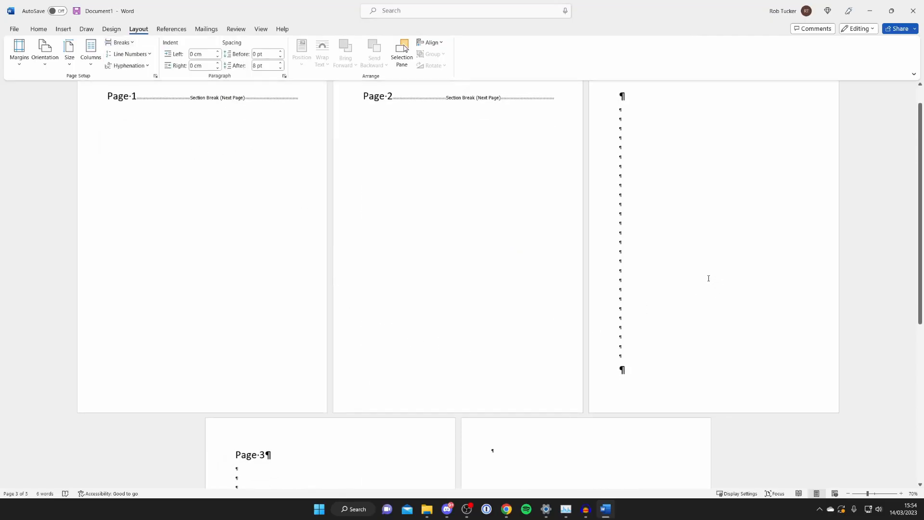
{"action": "scroll", "scroll_direction": "down", "scroll_amount": 3}
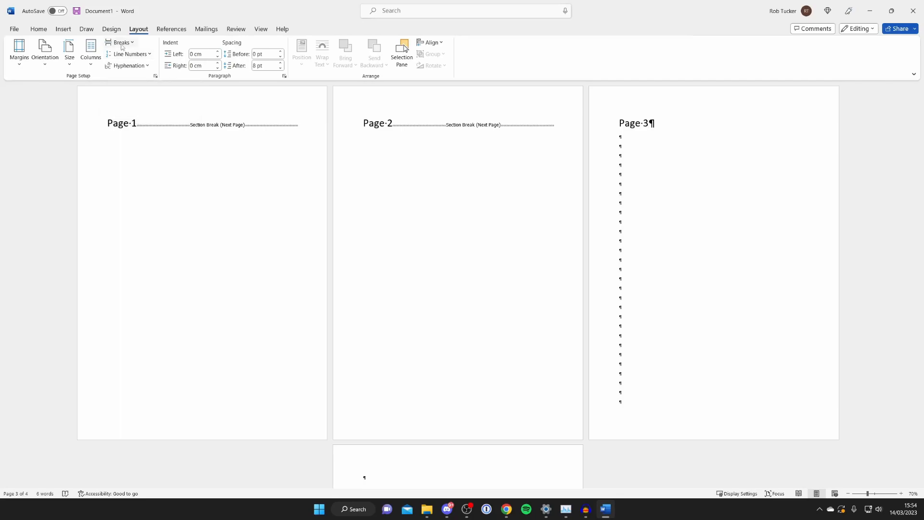
Insert a Next Page section break after Page 3 from the Breaks menu
{"action": "left_click", "coordinate": [121, 42]}
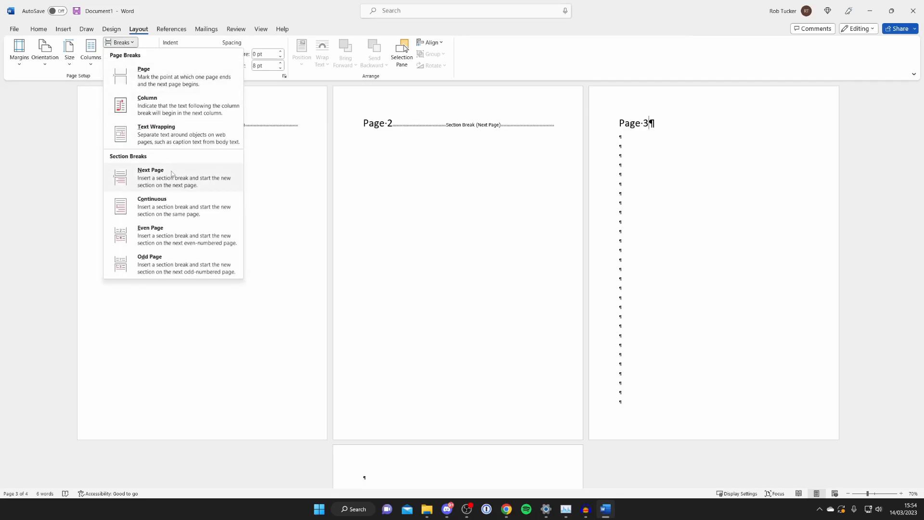
{"action": "left_click", "coordinate": [150, 176]}
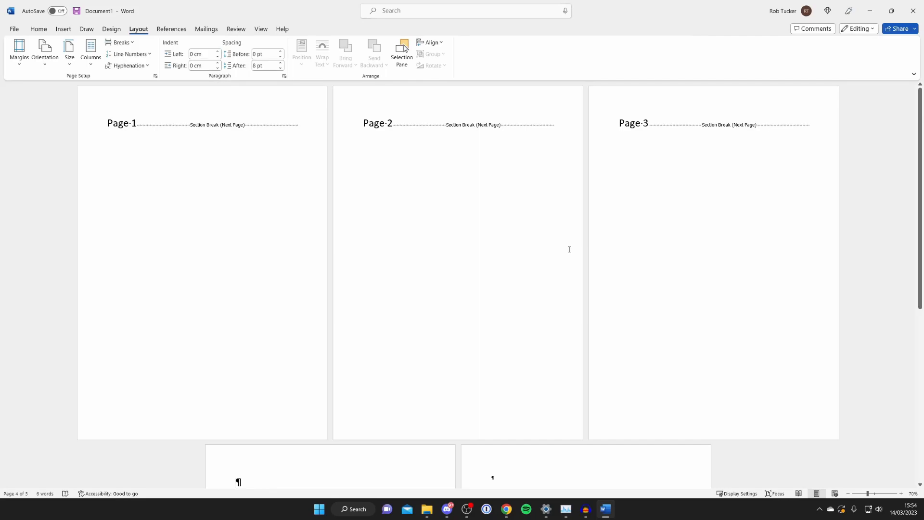
{"action": "mouse_move", "coordinate": [584, 159]}
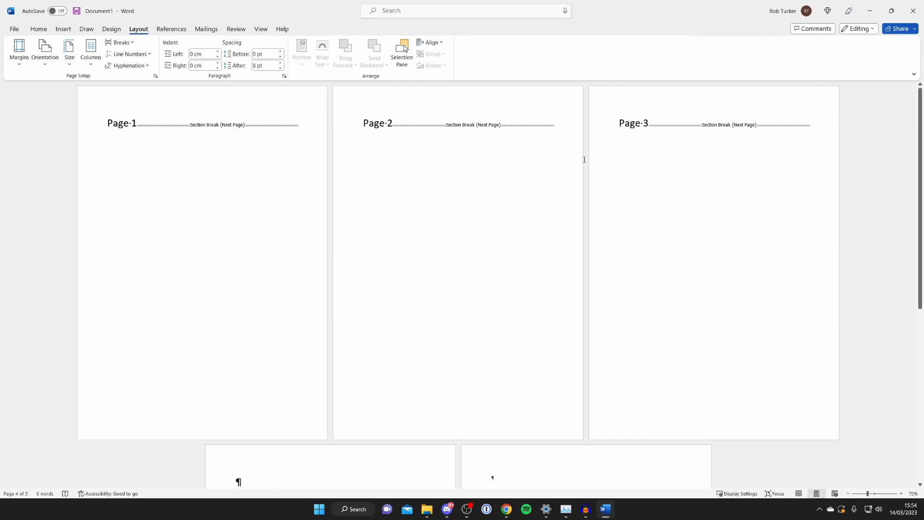
{"action": "mouse_move", "coordinate": [528, 97]}
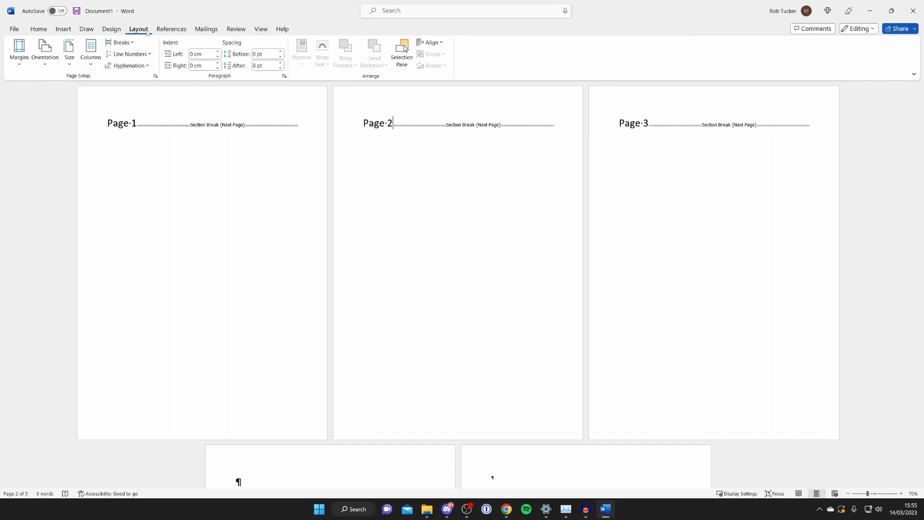
Set the Page 2 section's orientation to Landscape
{"action": "left_click", "coordinate": [44, 52]}
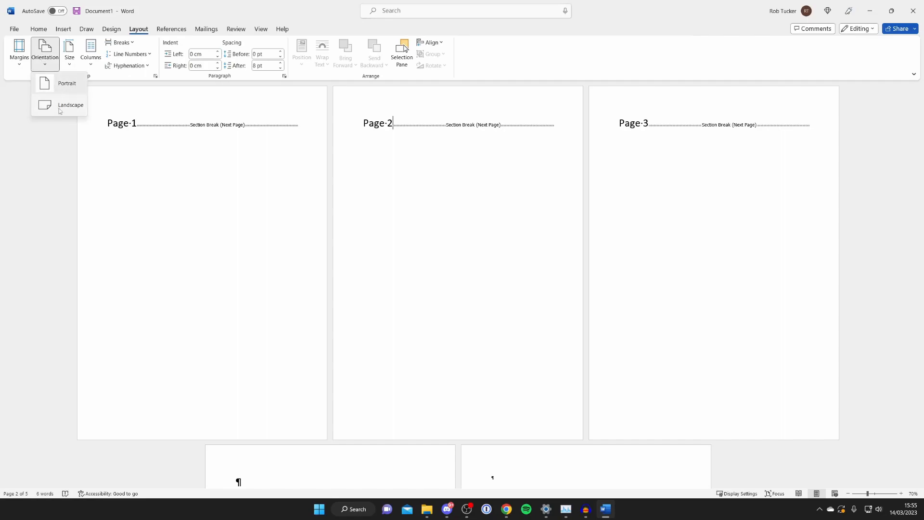
{"action": "left_click", "coordinate": [71, 104]}
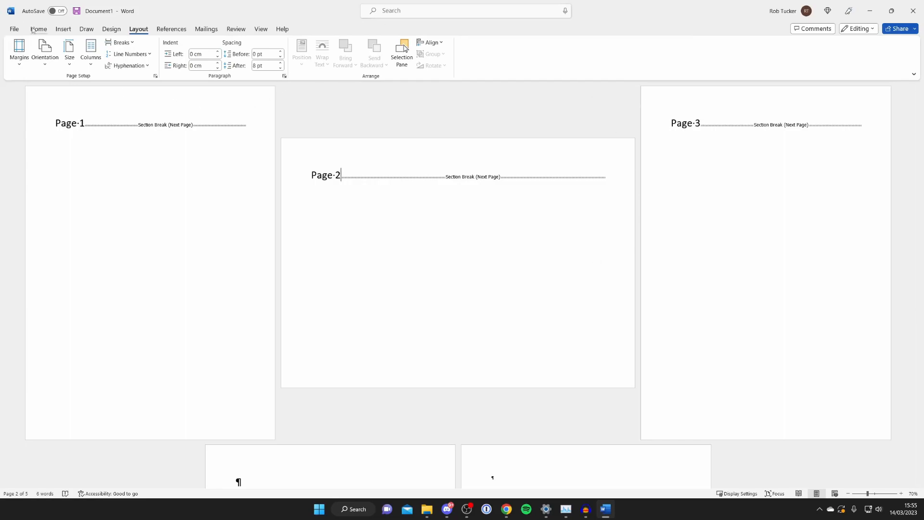
Hide the formatting marks with Show/Hide ¶ on the Home tab
{"action": "left_click", "coordinate": [38, 29]}
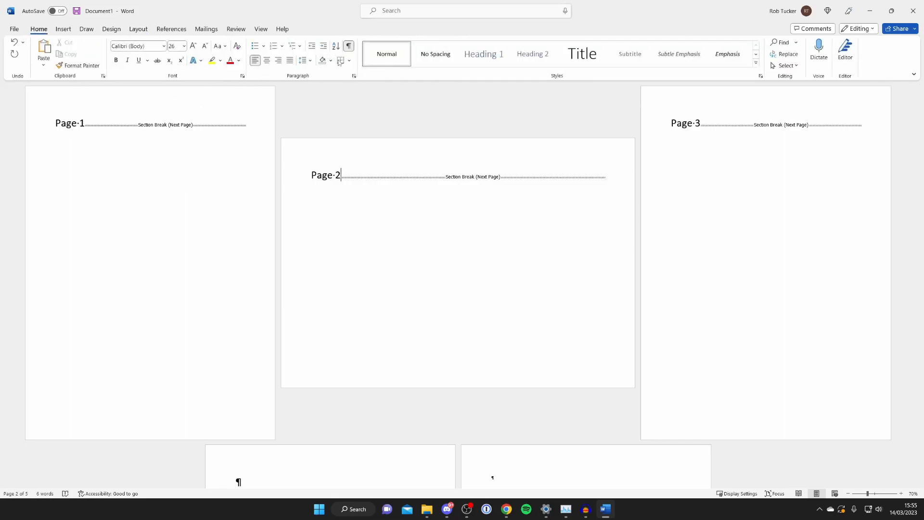
{"action": "left_click", "coordinate": [348, 46]}
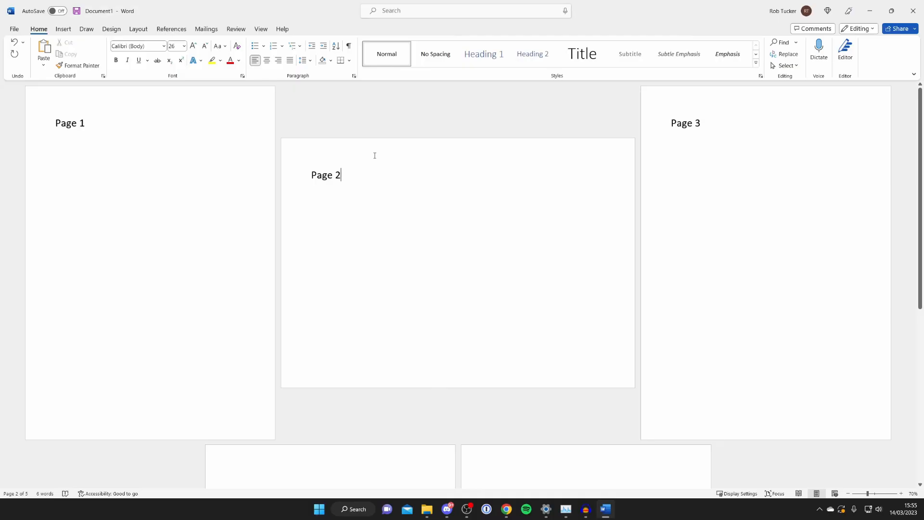